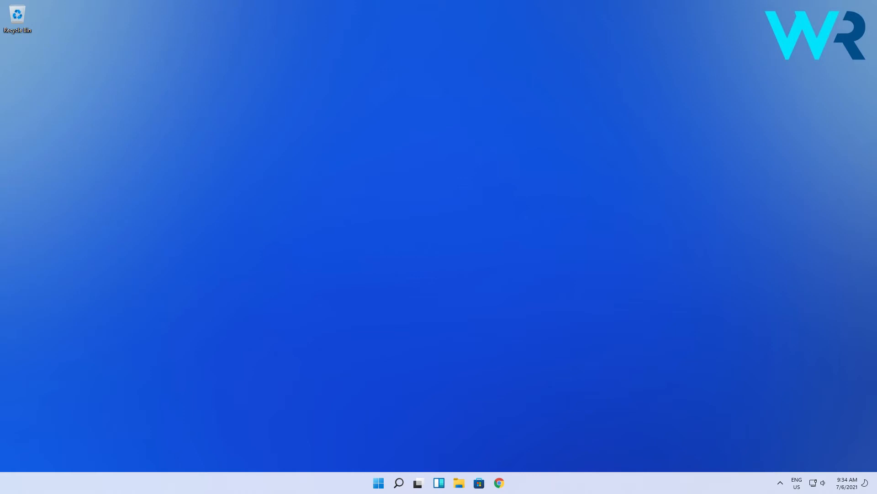
- Copy the Desktop folder's full path from This PC using Copy as path
{"action": "left_click", "coordinate": [468, 482]}
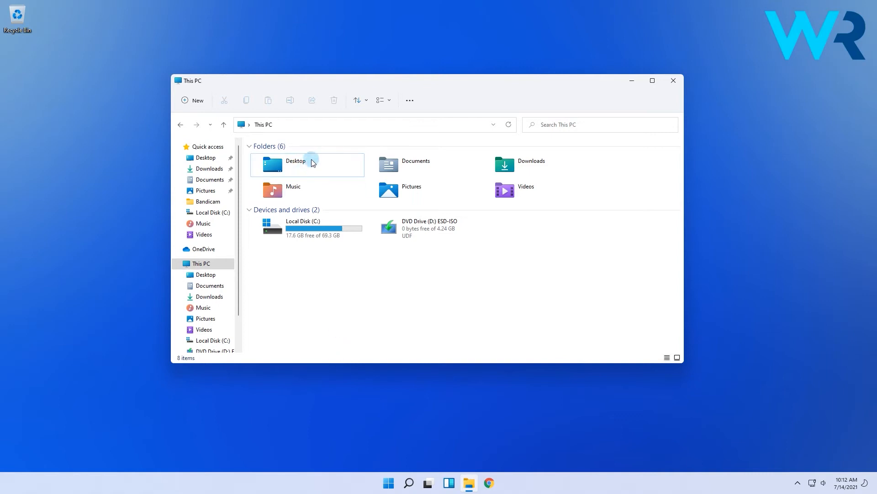
{"action": "right_click", "coordinate": [295, 164]}
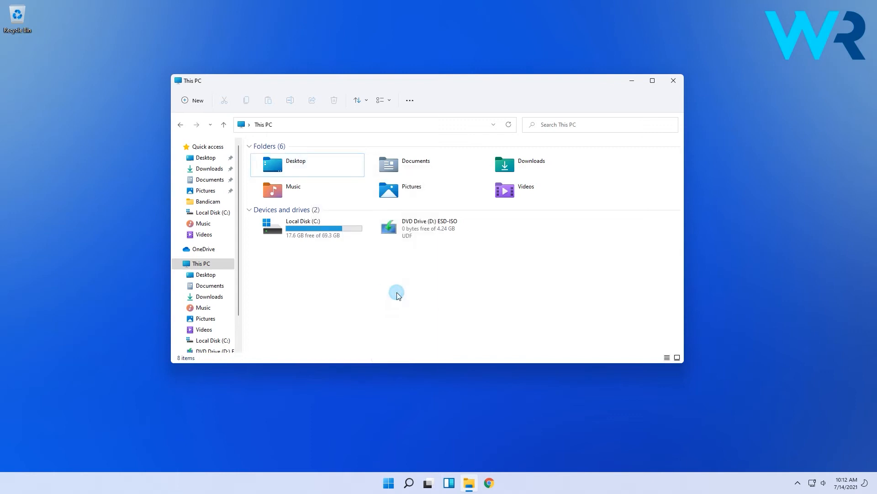
- Launch Notepad from search and paste the quoted C:\Users\...\Desktop path into it
{"action": "left_click", "coordinate": [388, 483]}
{"action": "type", "text": "notepad"}
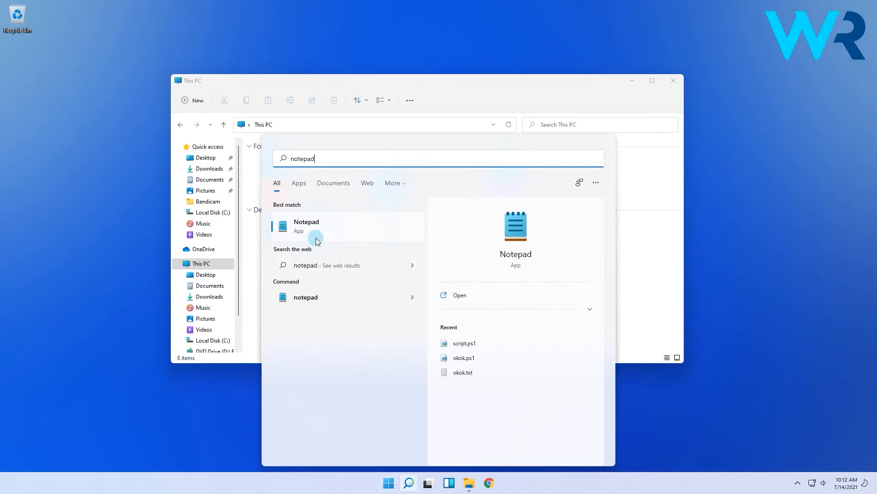
{"action": "left_click", "coordinate": [306, 226]}
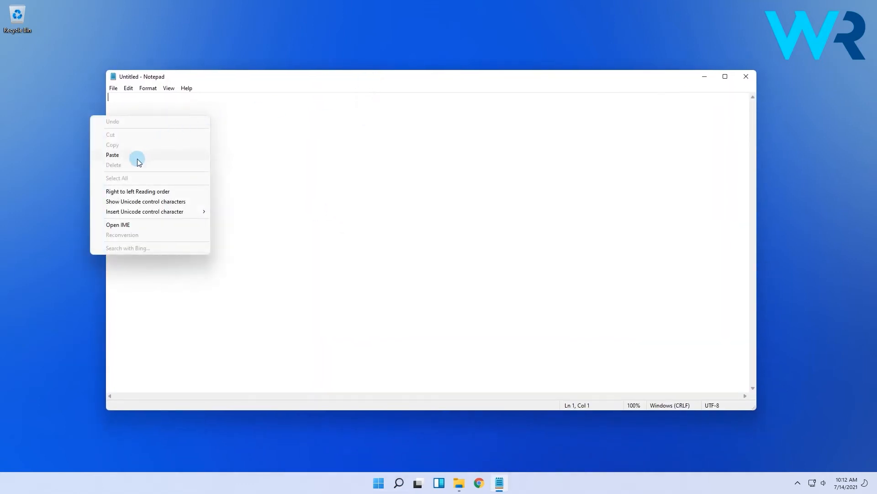
{"action": "left_click", "coordinate": [112, 154]}
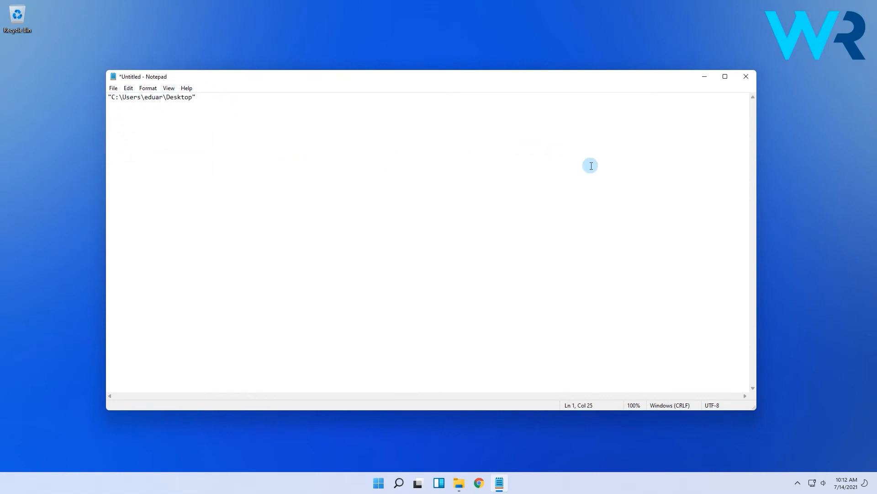
- Close Notepad and return to the empty desktop with the 'windowsreport' branding
{"action": "left_click", "coordinate": [745, 76]}
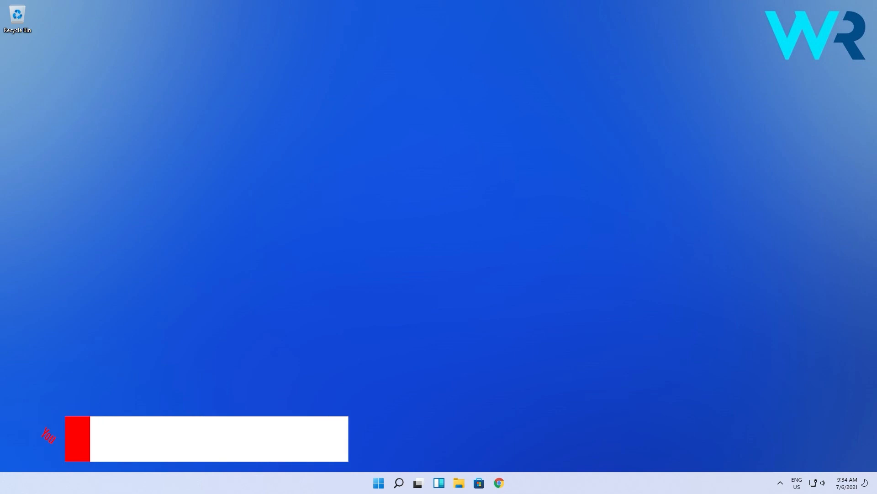
{"action": "type", "text": "windowsreport"}
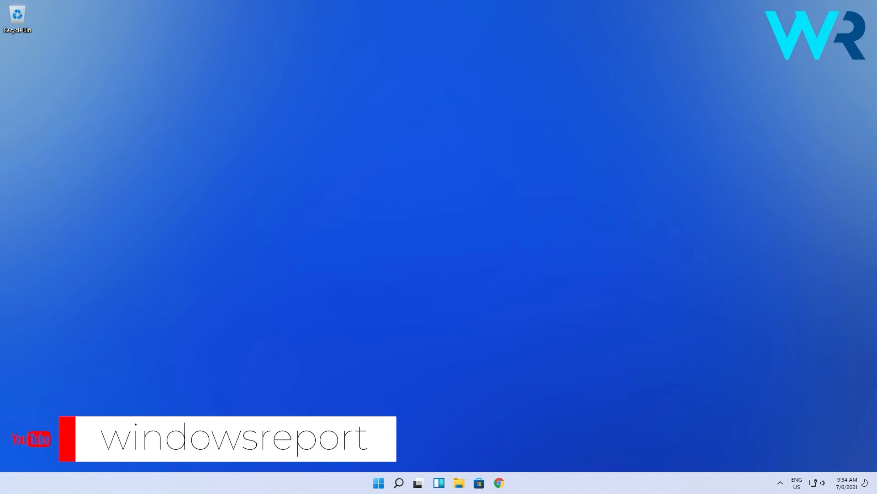